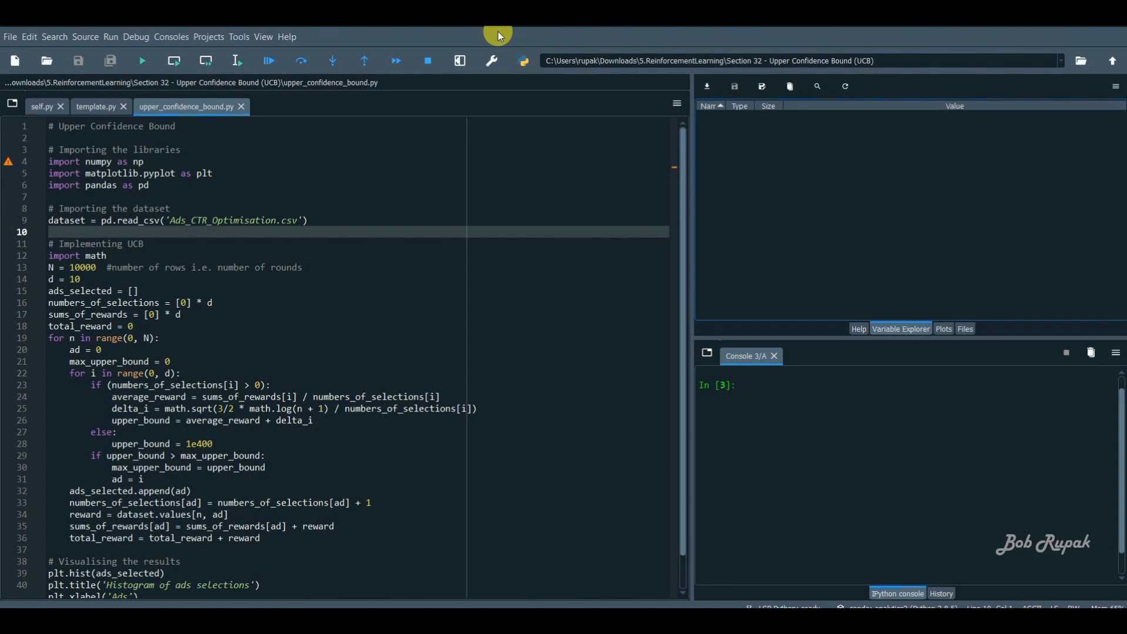
pyautogui.moveTo(304, 245)
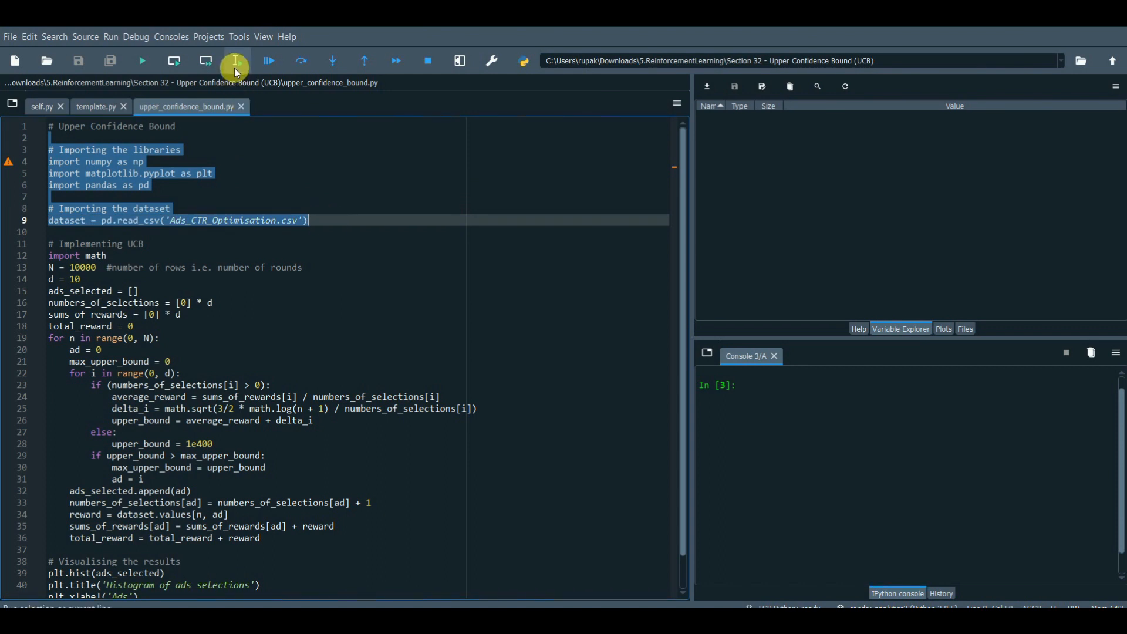
# Run the imports and dataset load, then browse the ten-ad 0/1 click rows in the DataFrame viewer.
pyautogui.click(235, 61)
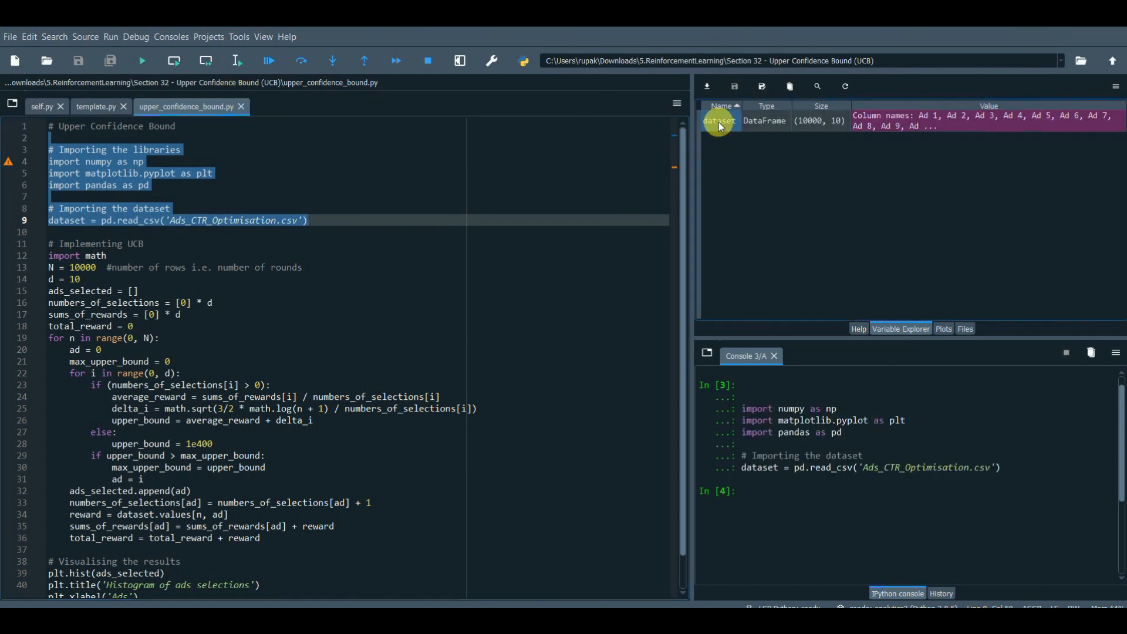
pyautogui.doubleClick(719, 120)
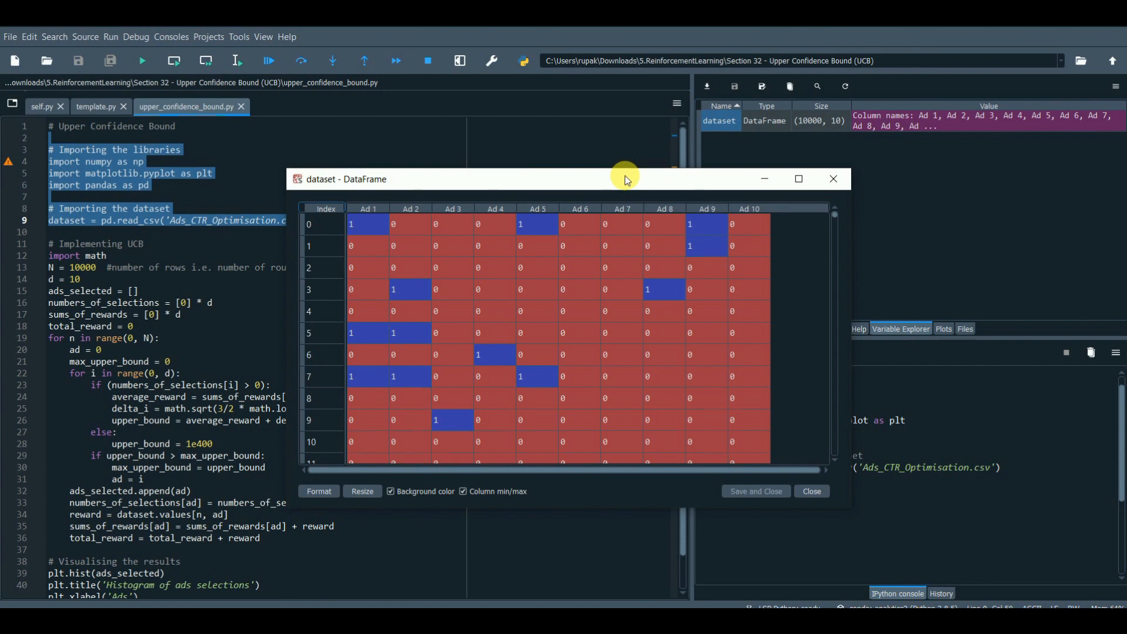
pyautogui.moveTo(776, 224)
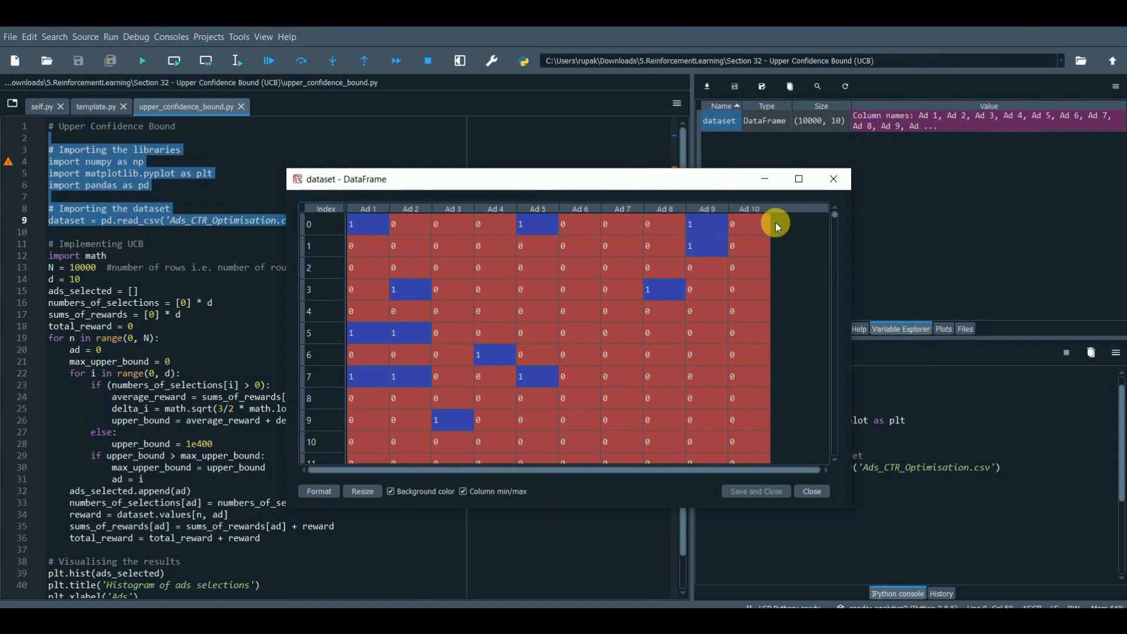
pyautogui.moveTo(611, 218)
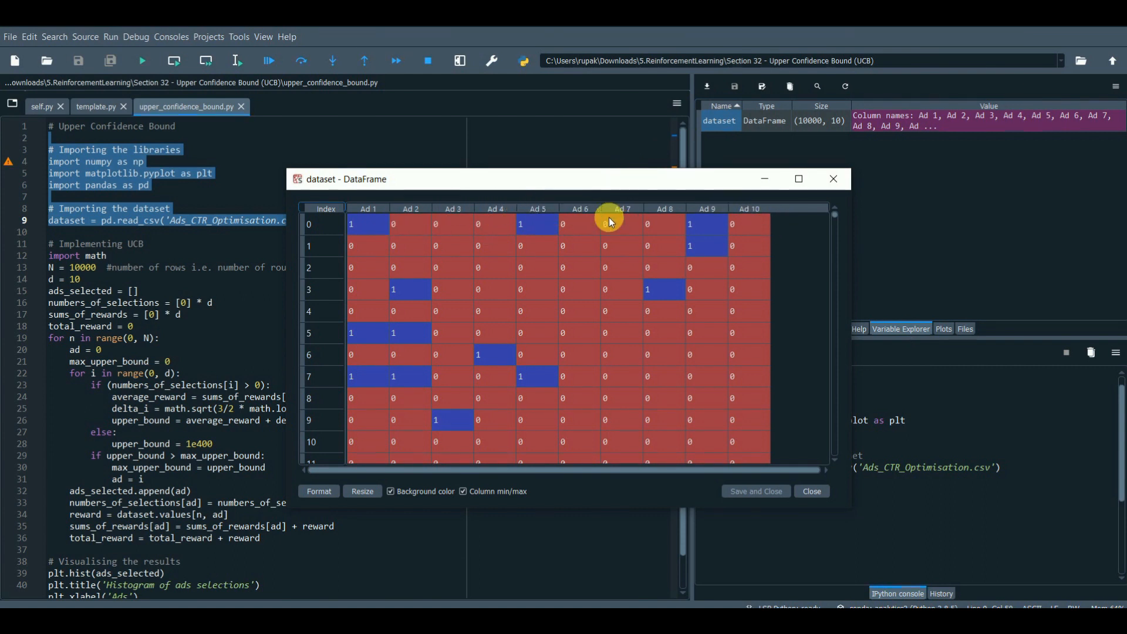
pyautogui.moveTo(747, 219)
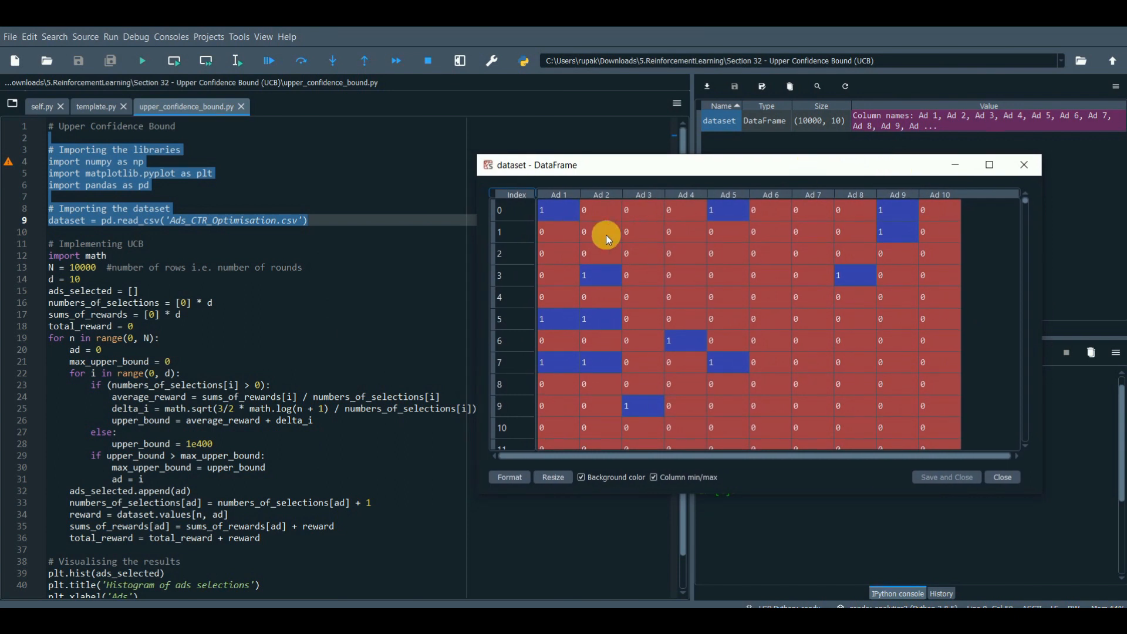
pyautogui.scroll(-3)
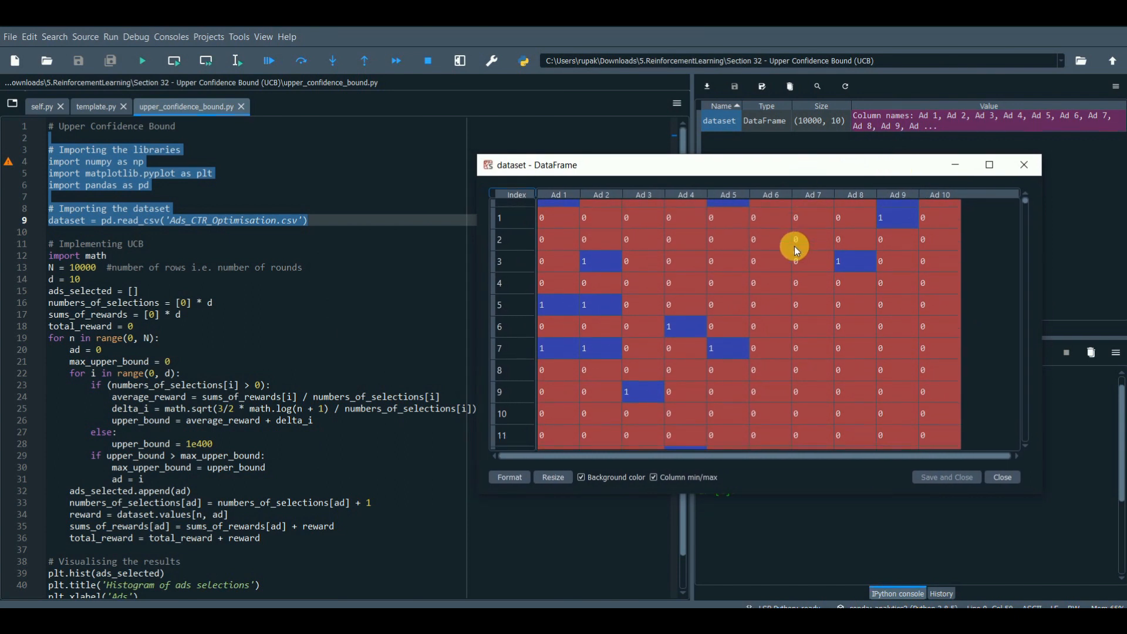
pyautogui.scroll(-3)
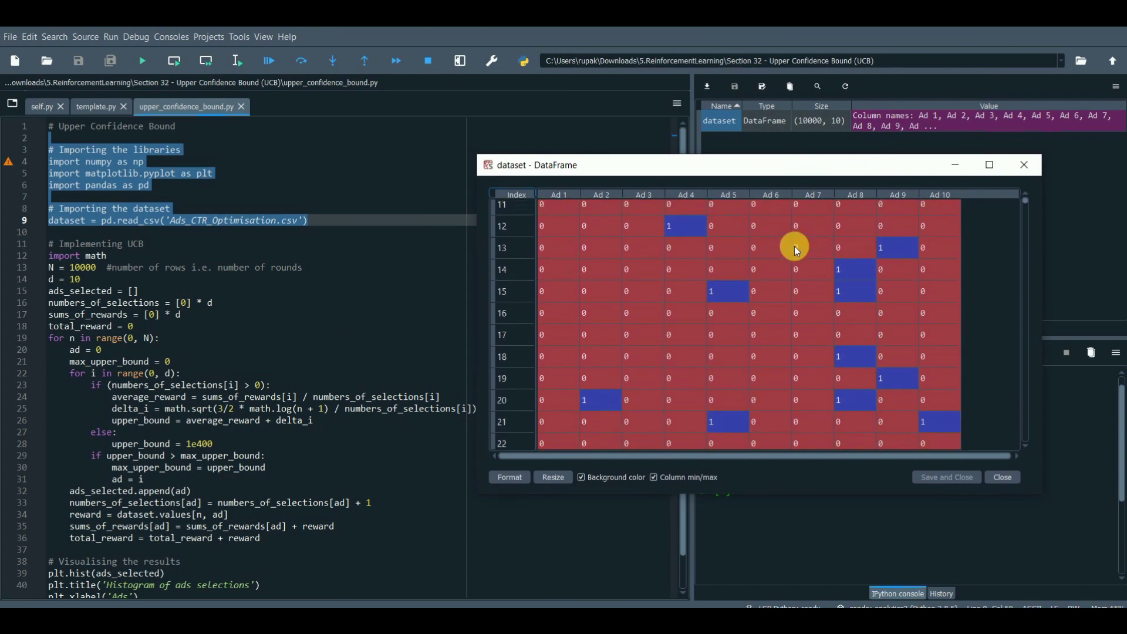
pyautogui.scroll(-3)
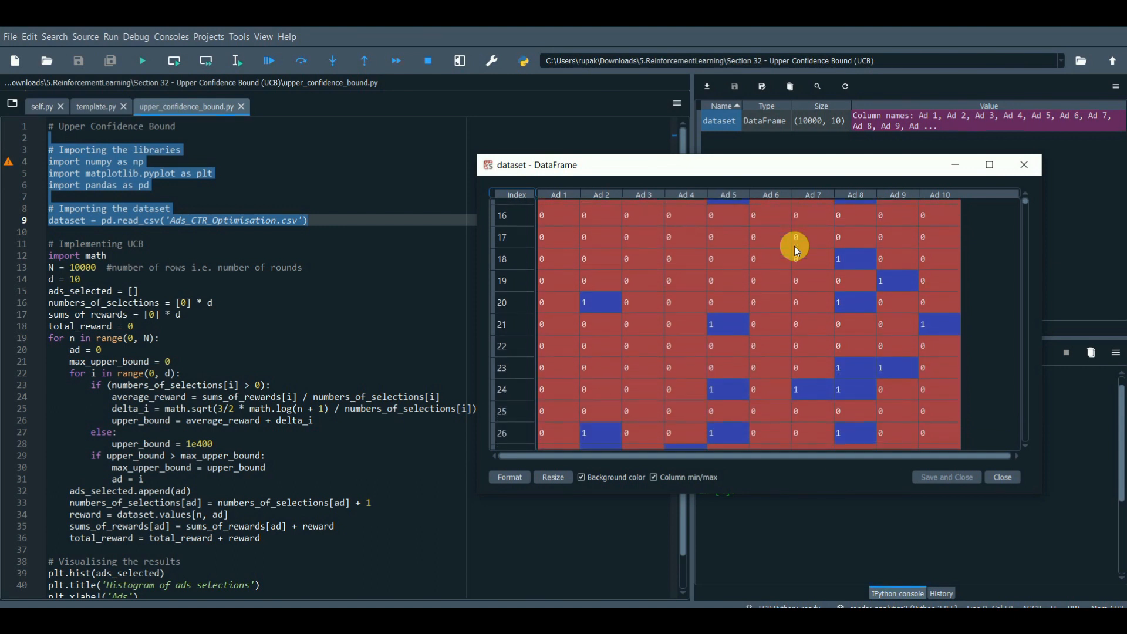
pyautogui.scroll(-3)
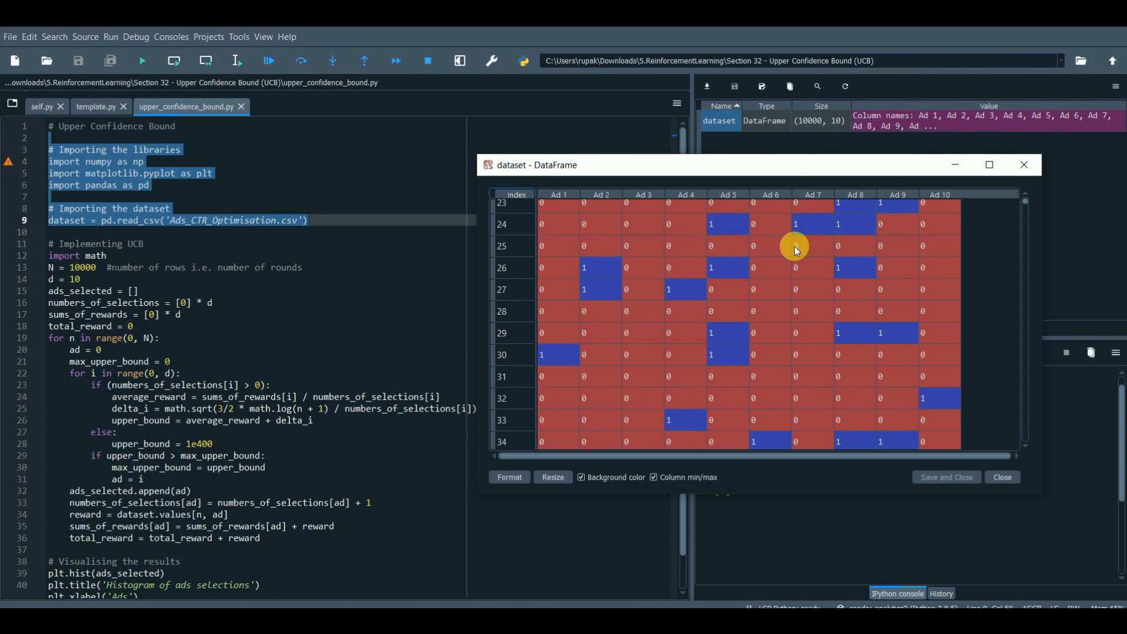
pyautogui.scroll(-3)
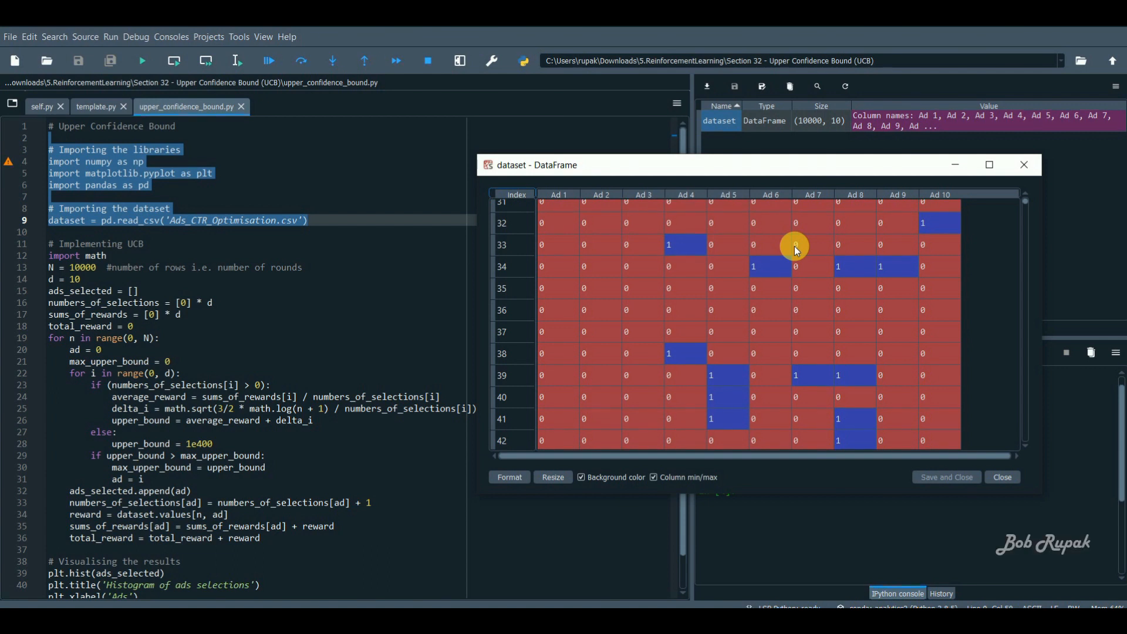
pyautogui.scroll(-3)
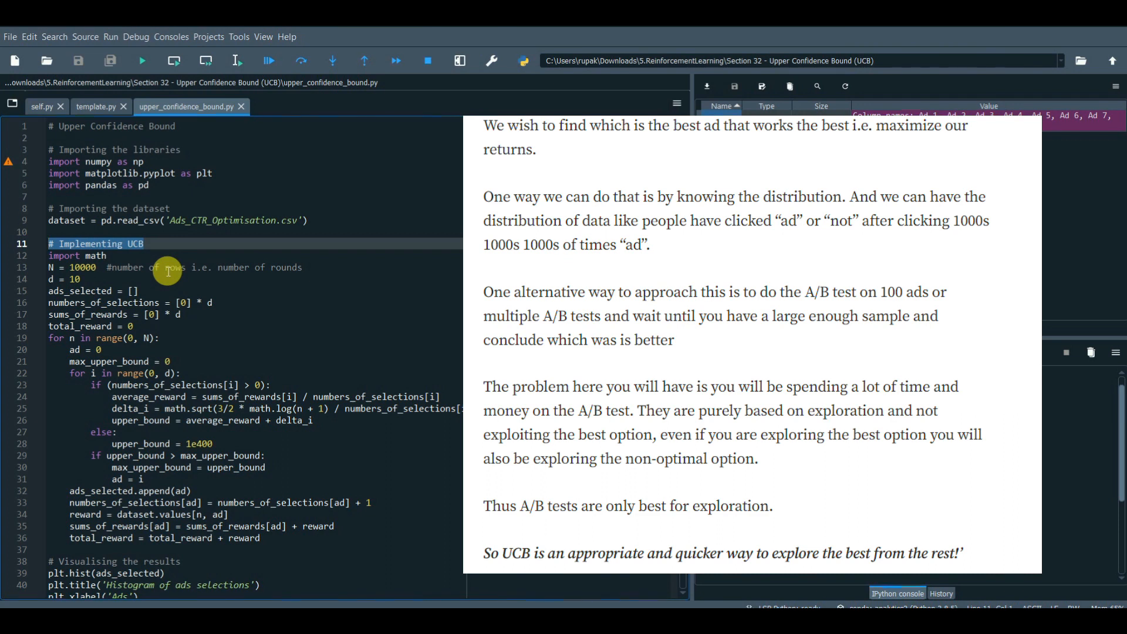
pyautogui.moveTo(172, 211)
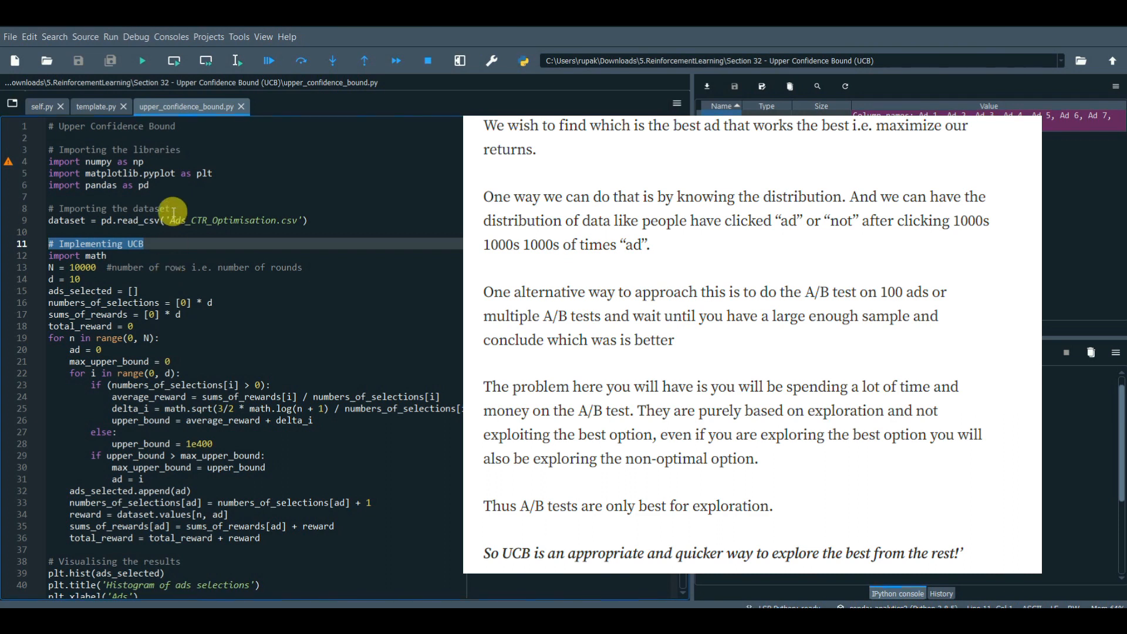
pyautogui.moveTo(163, 149)
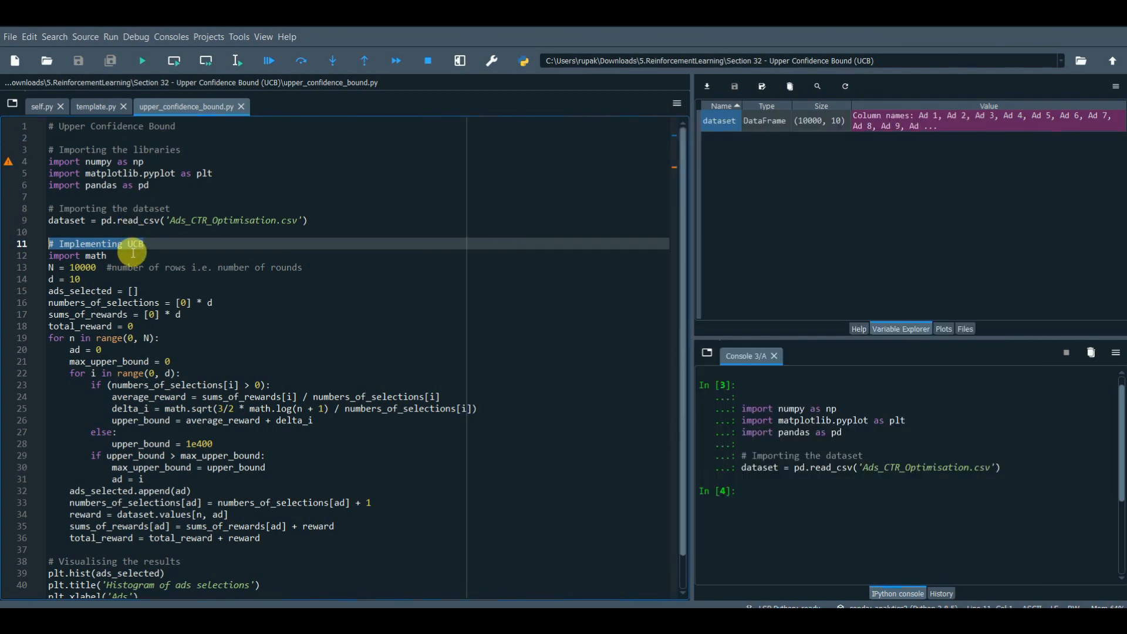
pyautogui.moveTo(139, 260)
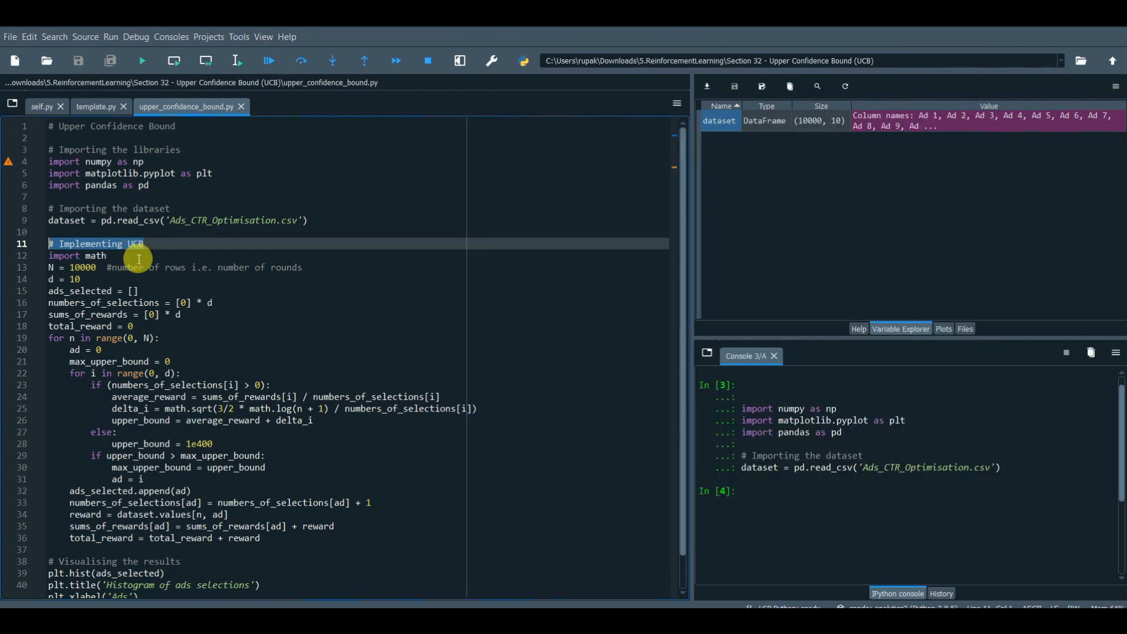
pyautogui.moveTo(121, 268)
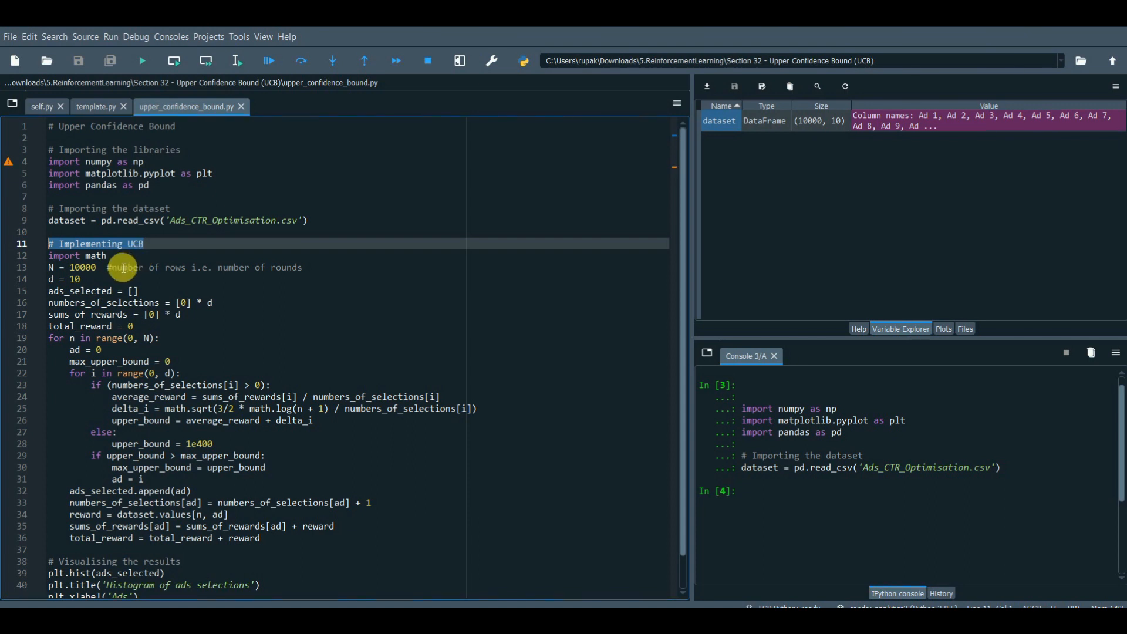
pyautogui.moveTo(115, 286)
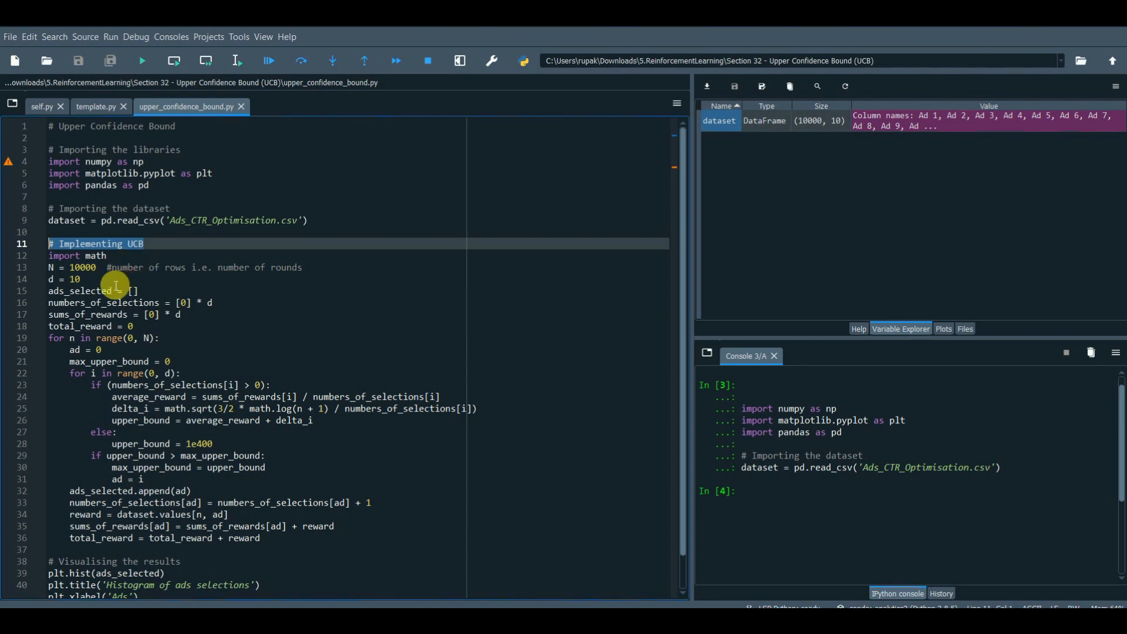
pyautogui.moveTo(134, 239)
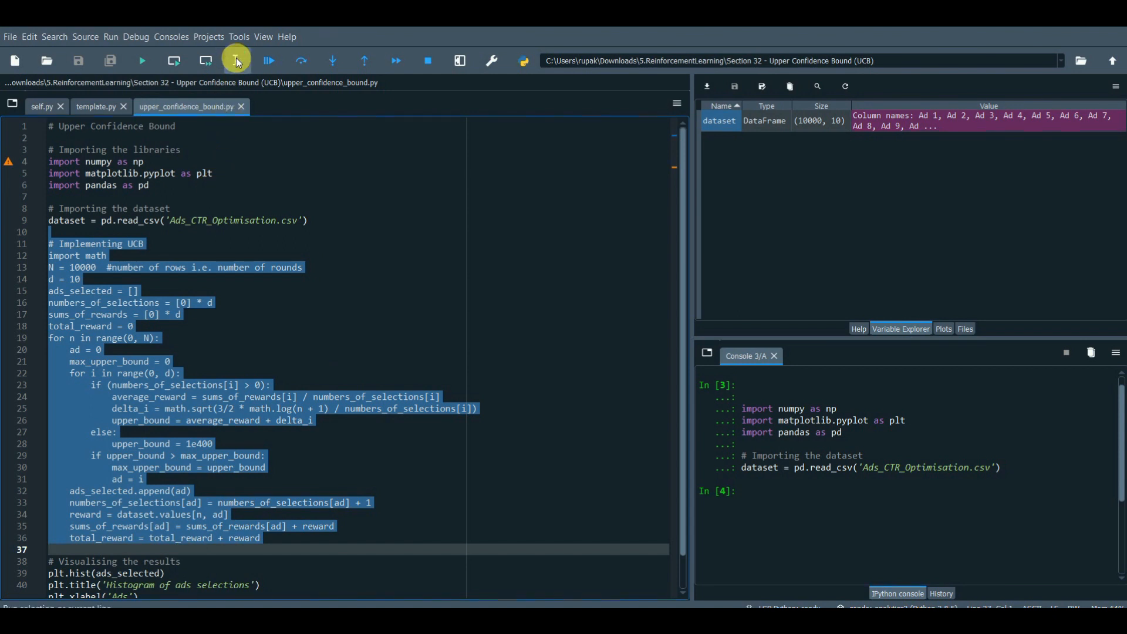
# Run the UCB code and scroll through the 10,000-element ads_selected list, then close it.
pyautogui.click(236, 61)
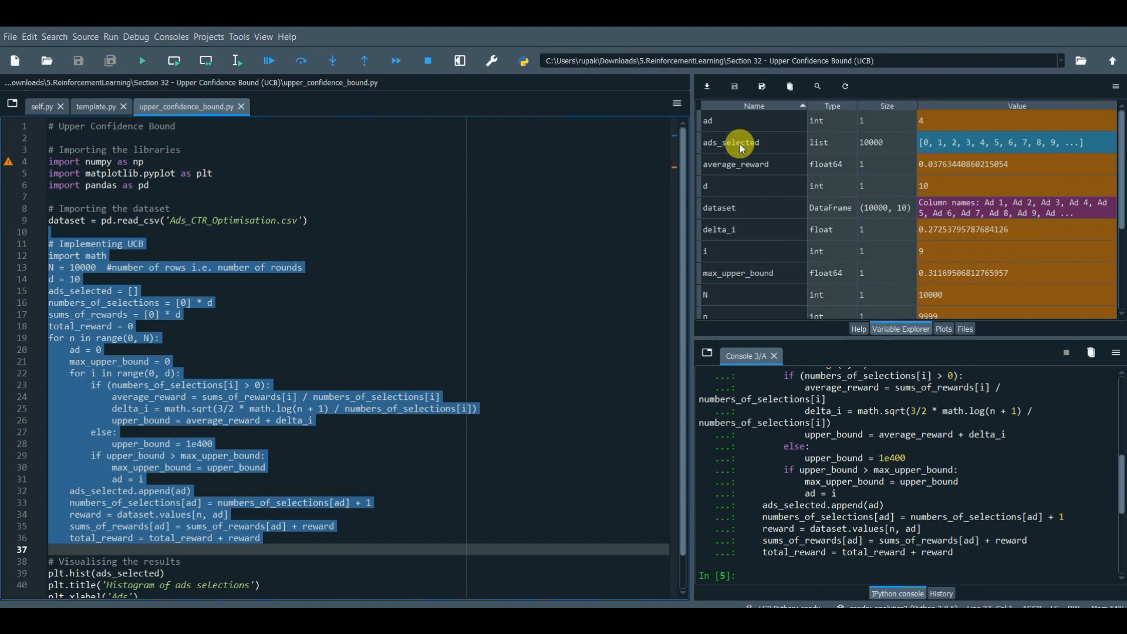
pyautogui.doubleClick(730, 142)
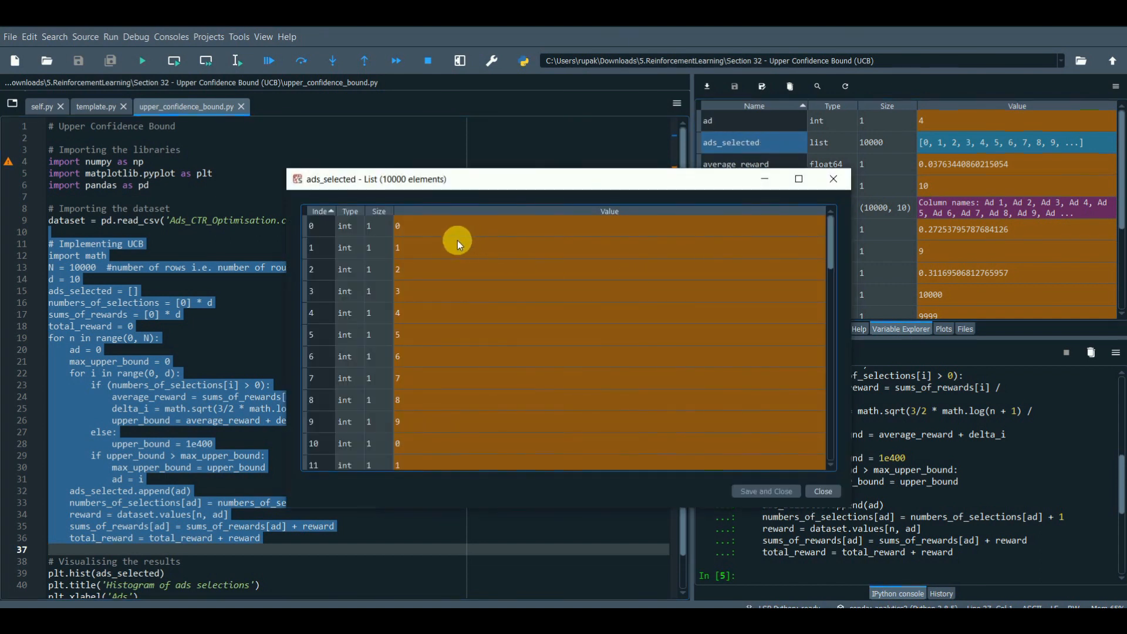
pyautogui.moveTo(364, 303)
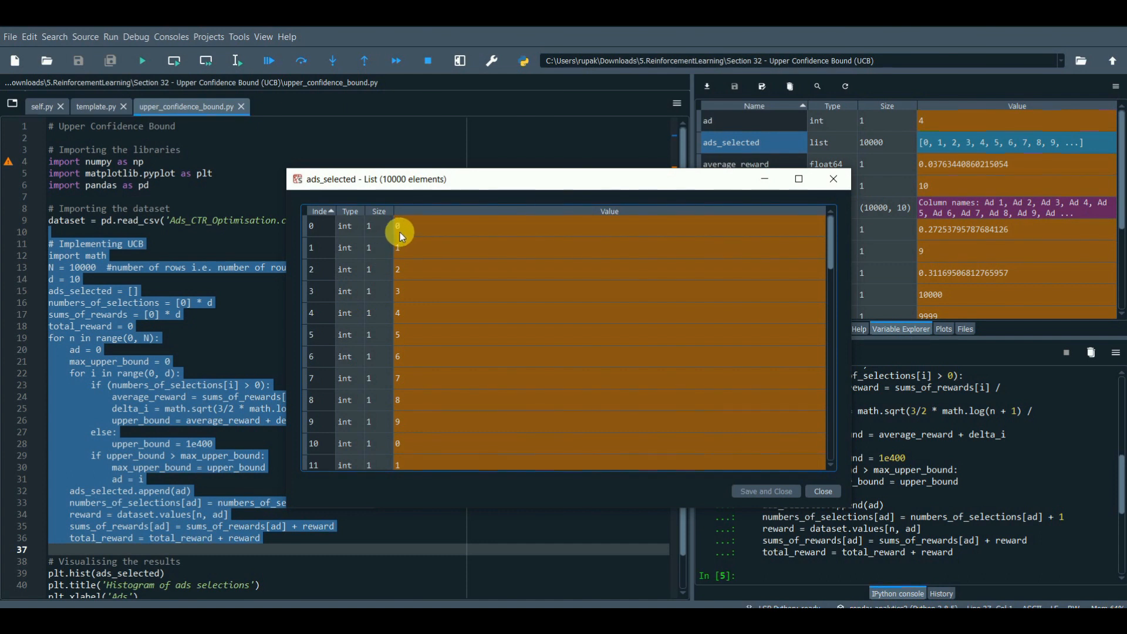
pyautogui.moveTo(404, 265)
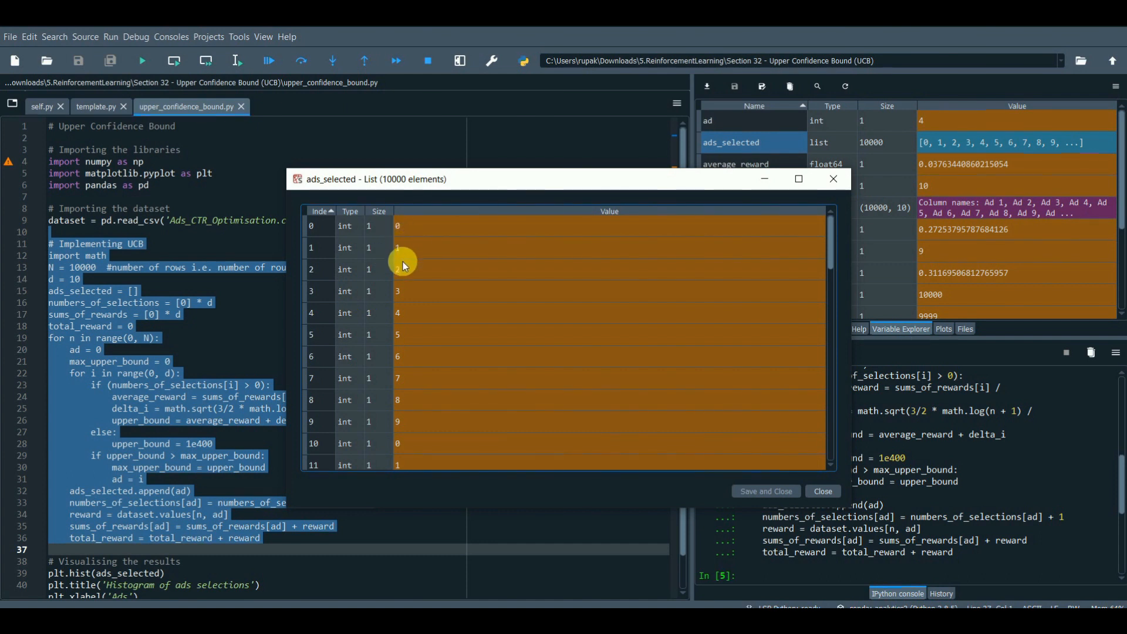
pyautogui.moveTo(408, 312)
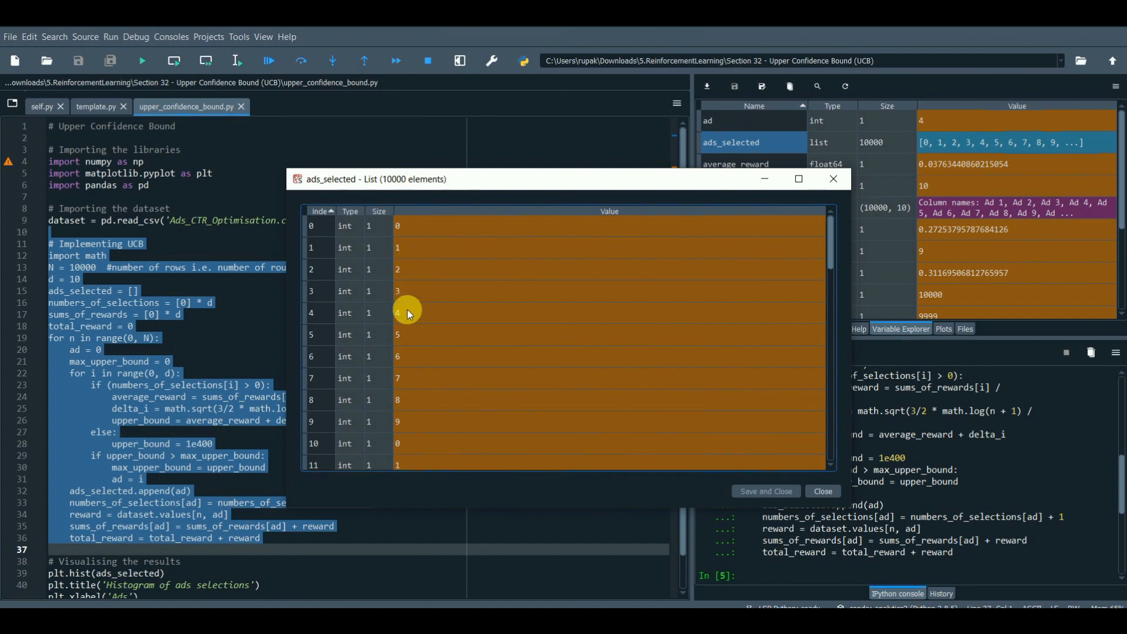
pyautogui.scroll(-3)
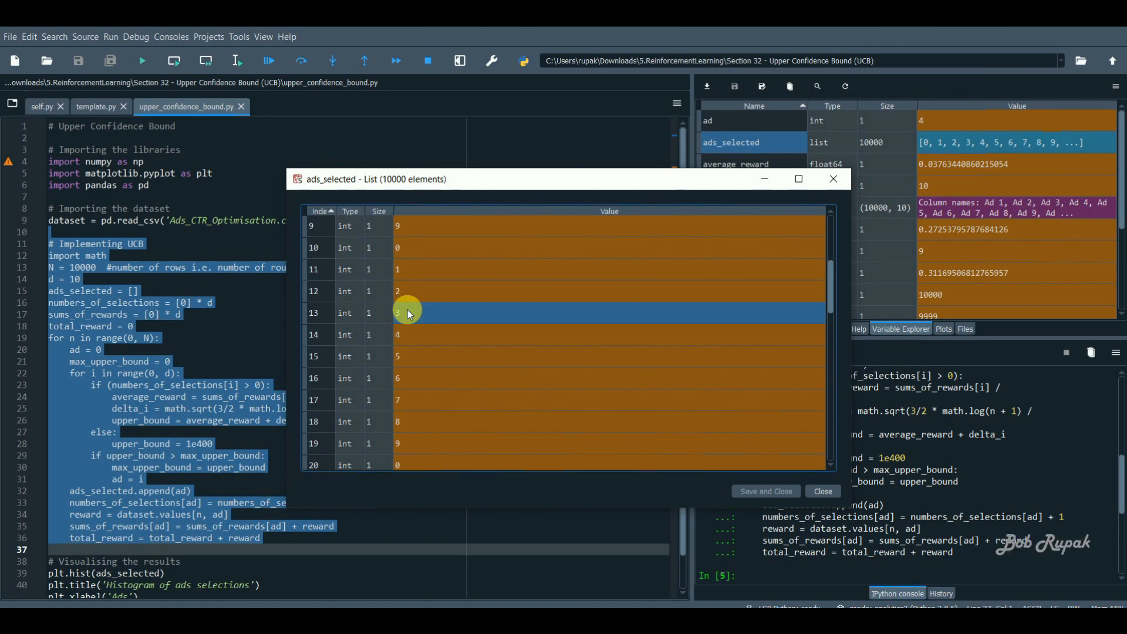
pyautogui.scroll(-3)
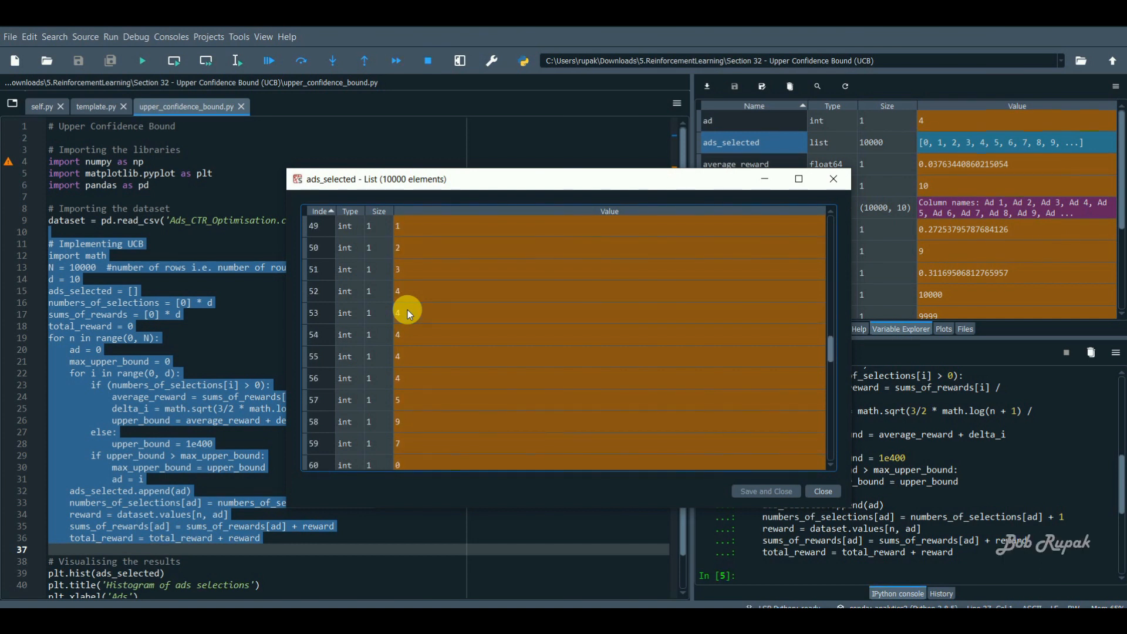
pyautogui.scroll(-3)
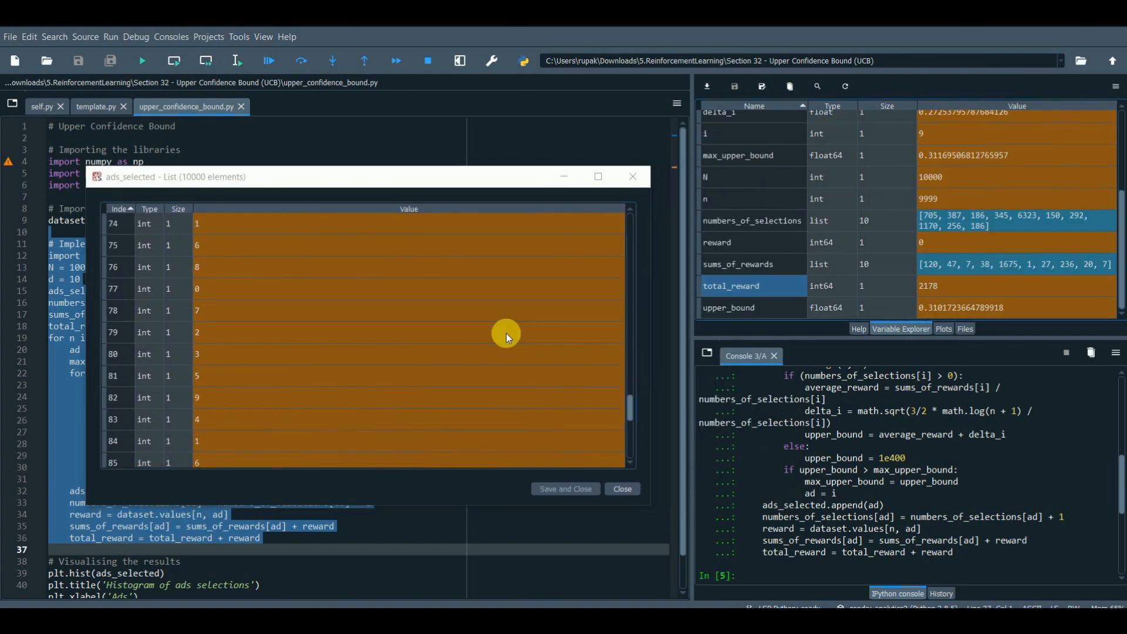
pyautogui.scroll(-3)
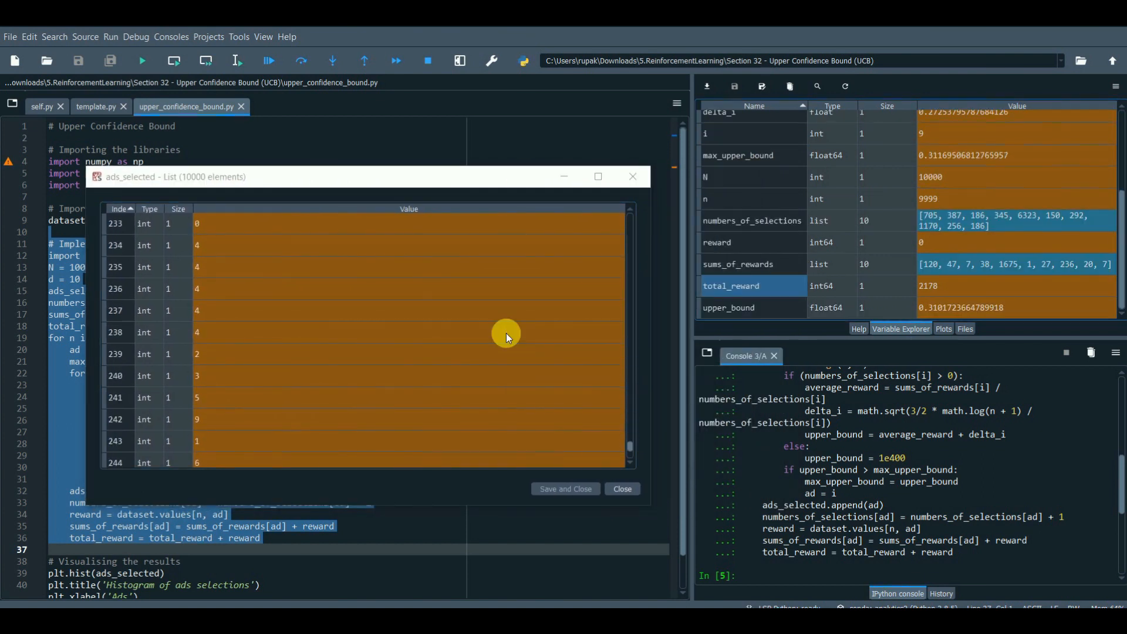
pyautogui.scroll(-3)
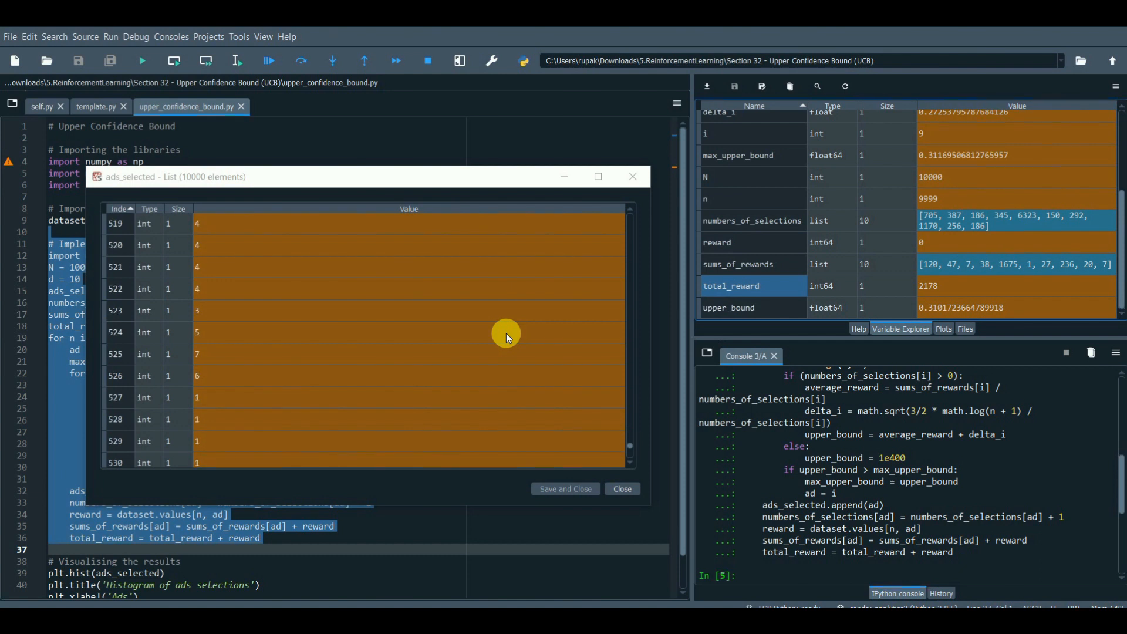
pyautogui.scroll(-3)
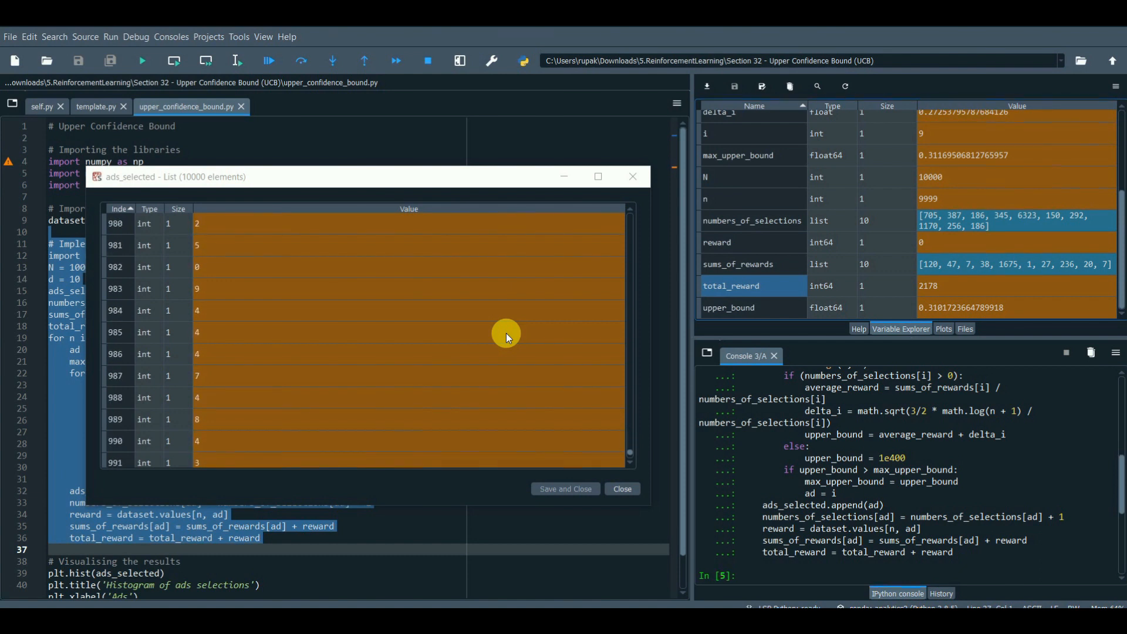
pyautogui.scroll(-3)
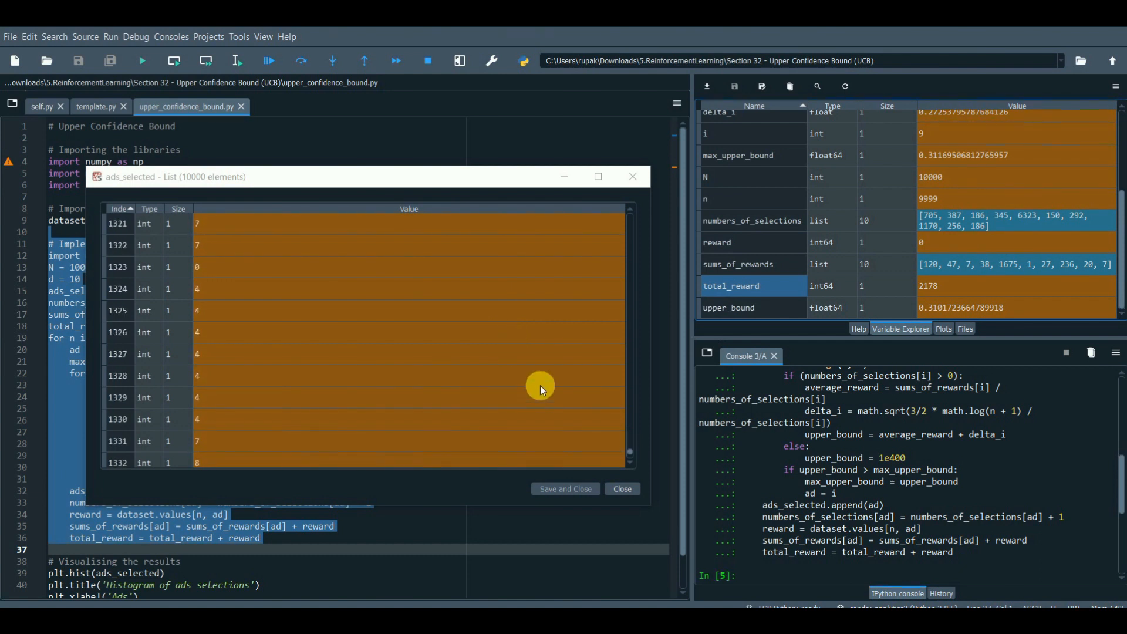
pyautogui.scroll(-3)
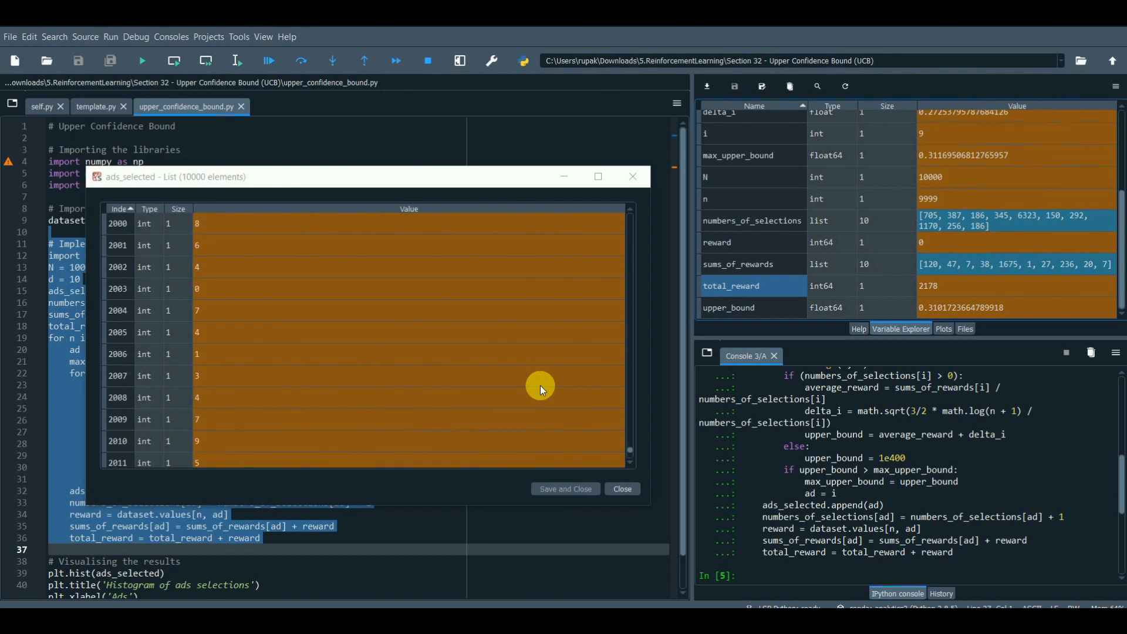
pyautogui.scroll(-3)
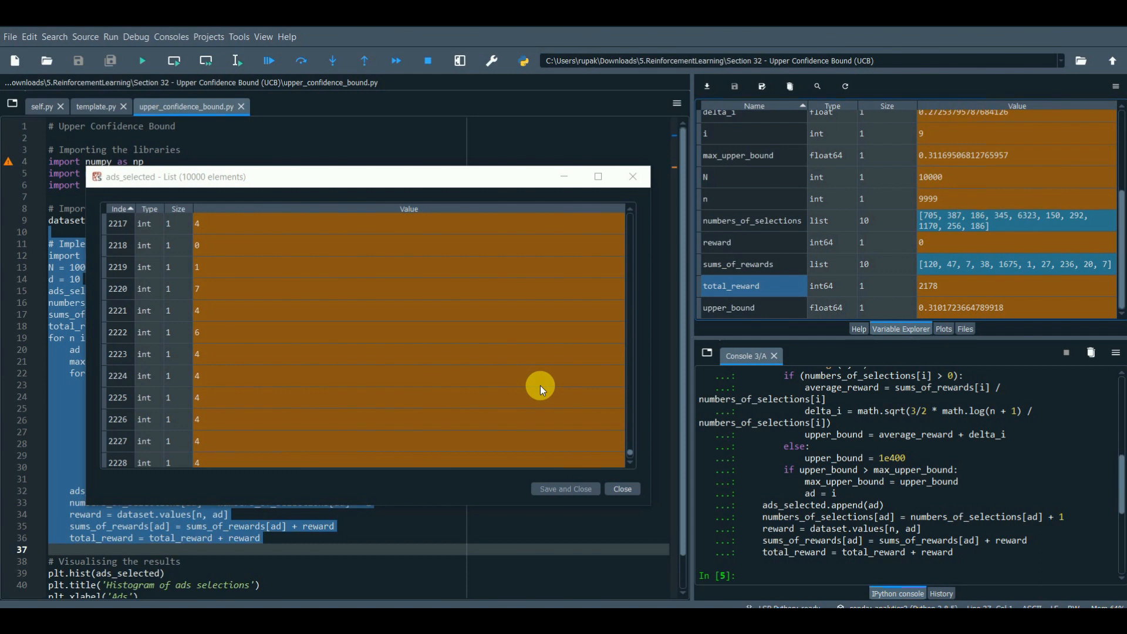
pyautogui.click(622, 489)
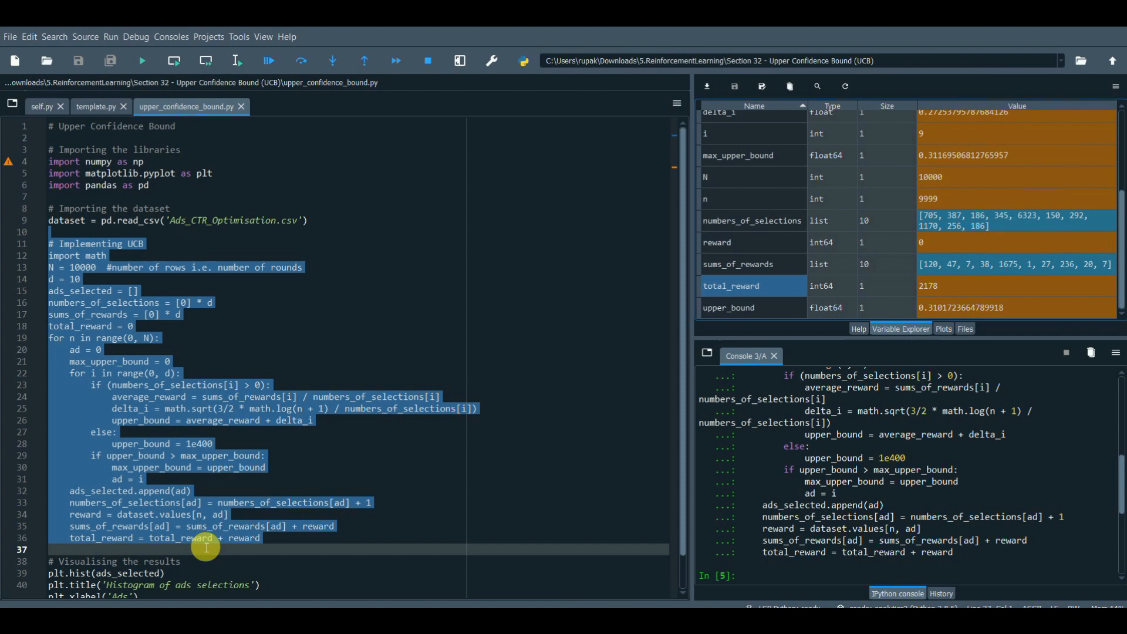
# Run the 'Visualising the results' lines and show the ad-selection histogram in the Plots pane.
pyautogui.click(206, 538)
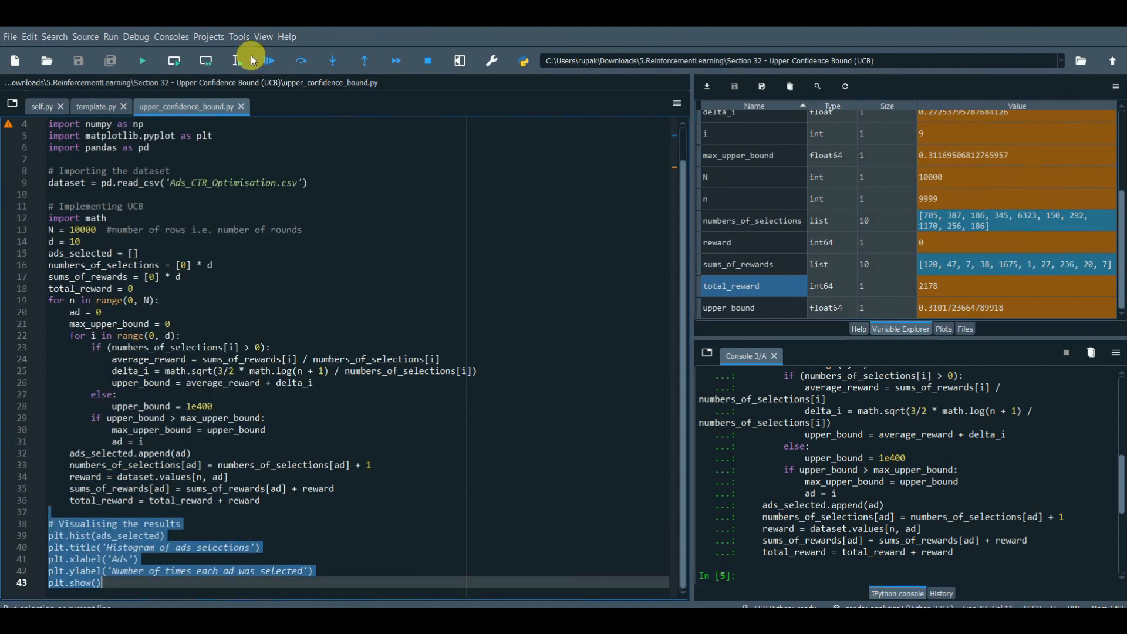
pyautogui.click(236, 61)
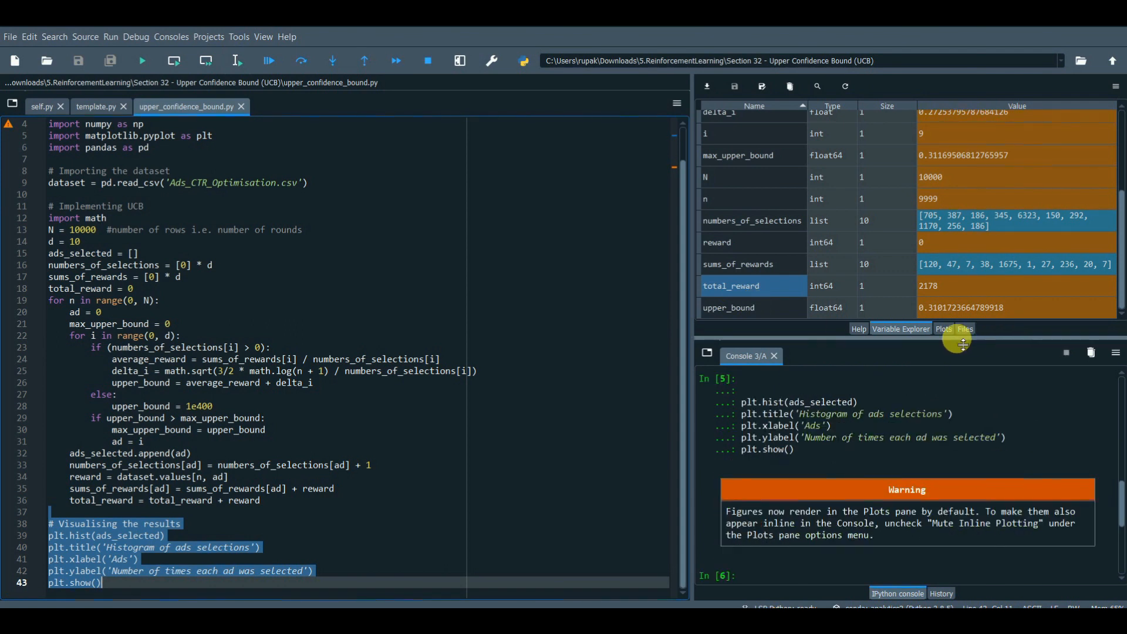
pyautogui.click(943, 328)
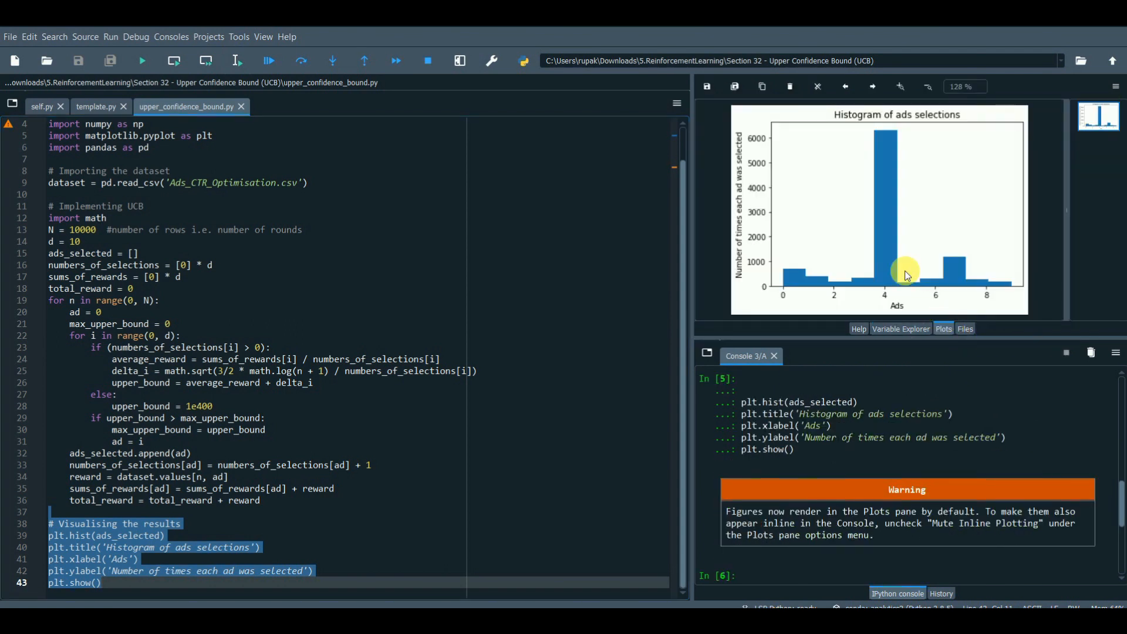
pyautogui.moveTo(884, 270)
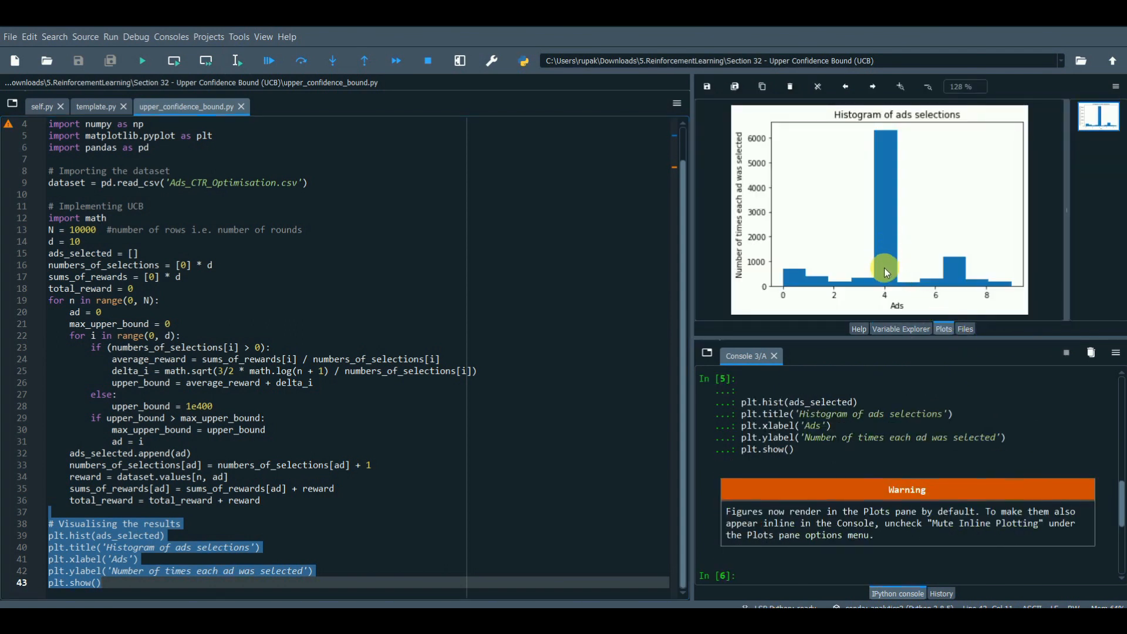
pyautogui.moveTo(598, 513)
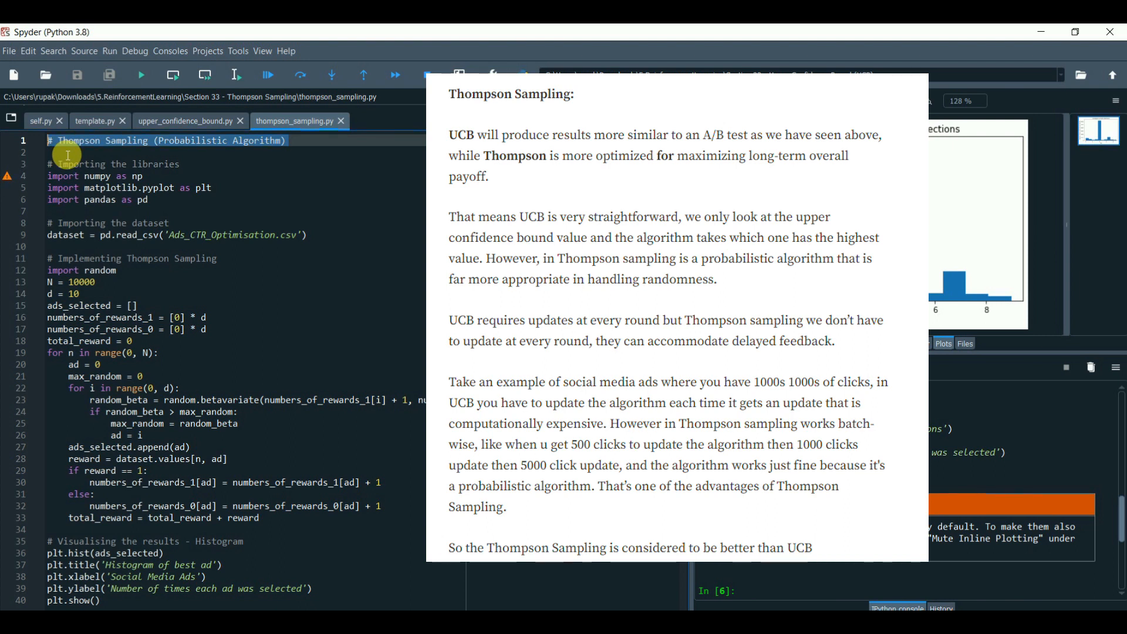
pyautogui.moveTo(64, 167)
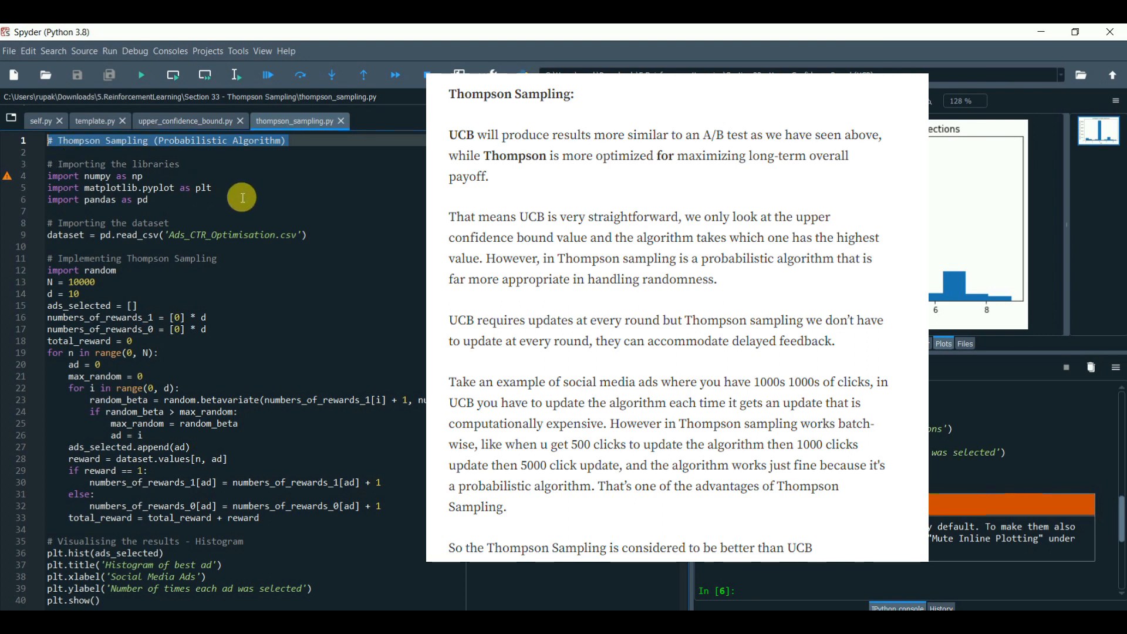
pyautogui.moveTo(210, 169)
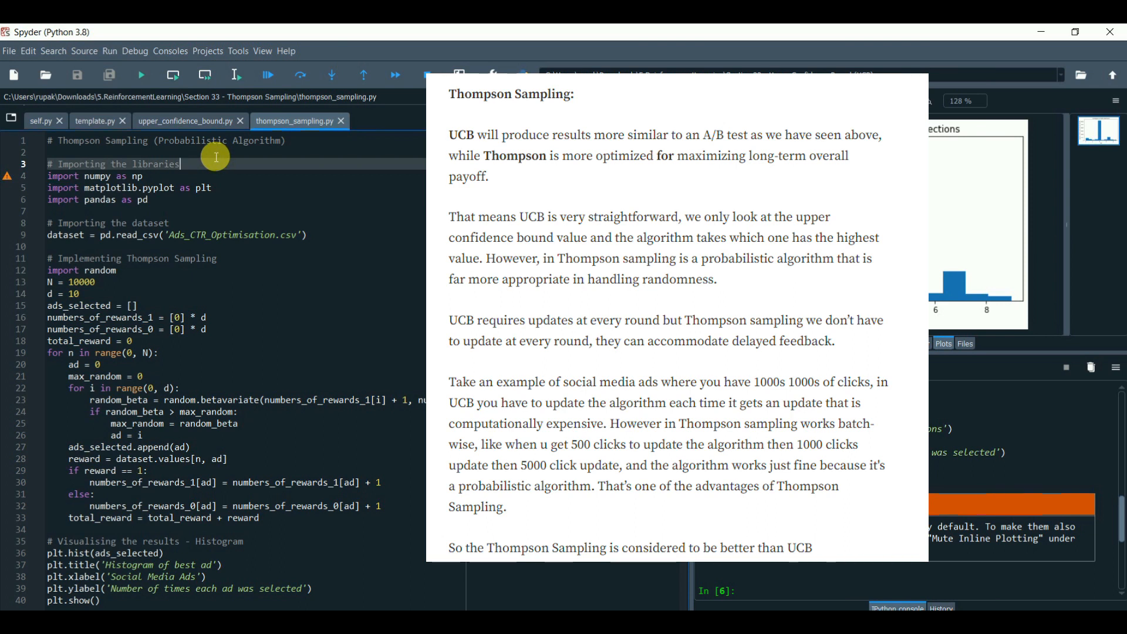
pyautogui.moveTo(209, 159)
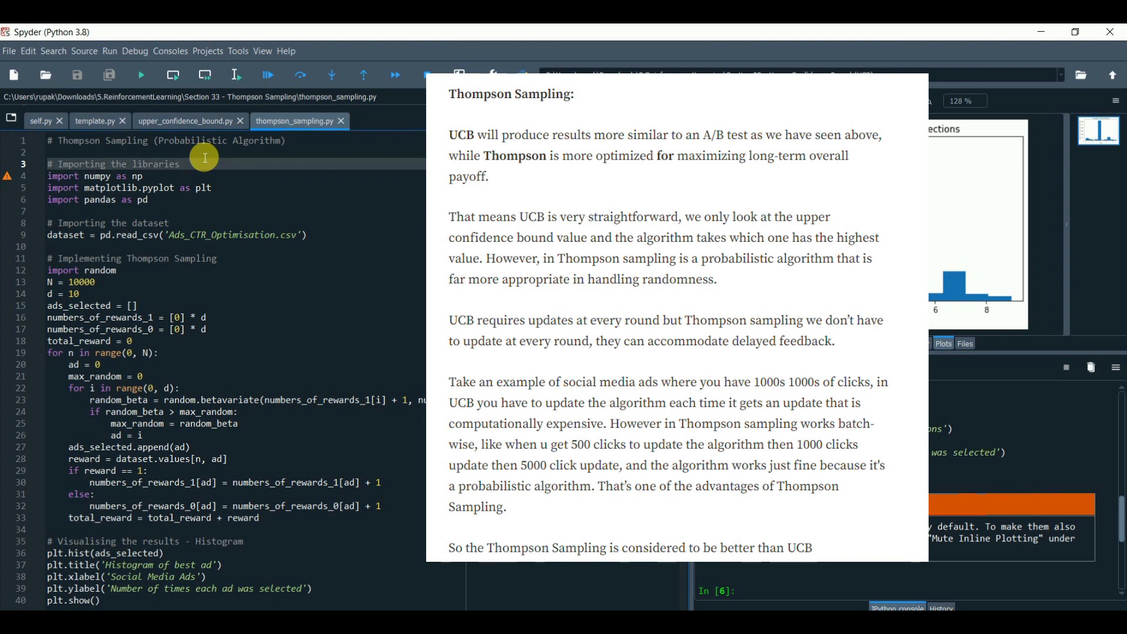
# Select the Thompson sampling implementation code in thompson_sampling.py for running.
pyautogui.moveTo(203, 158); pyautogui.dragTo(342, 235)
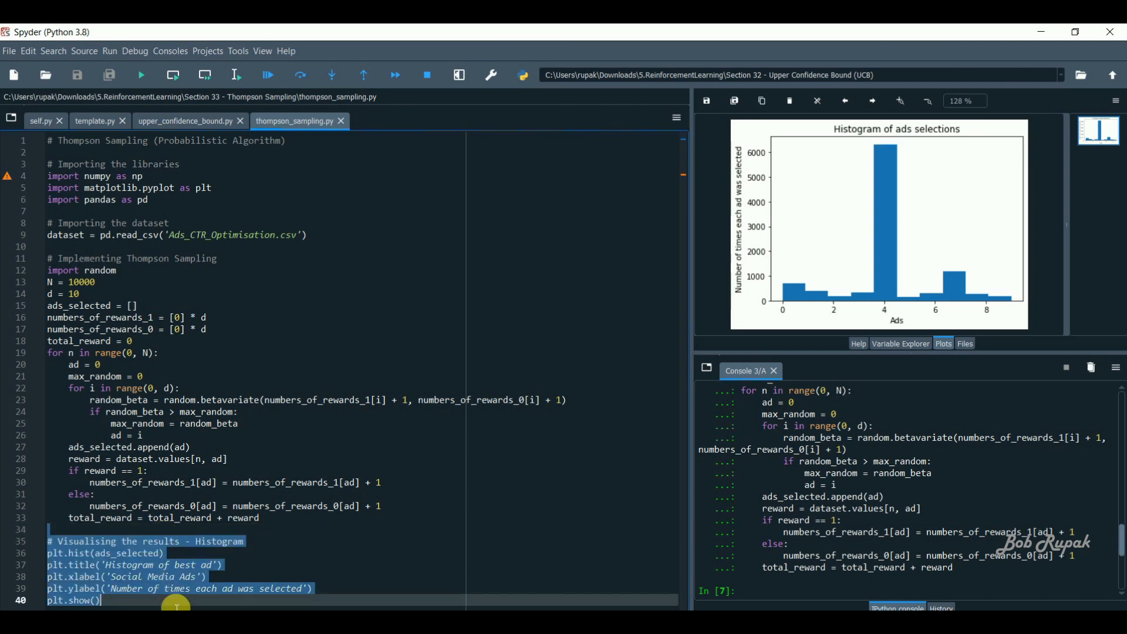
# Run the Thompson sampling 'Histogram of best ad' plotting code.
pyautogui.click(234, 75)
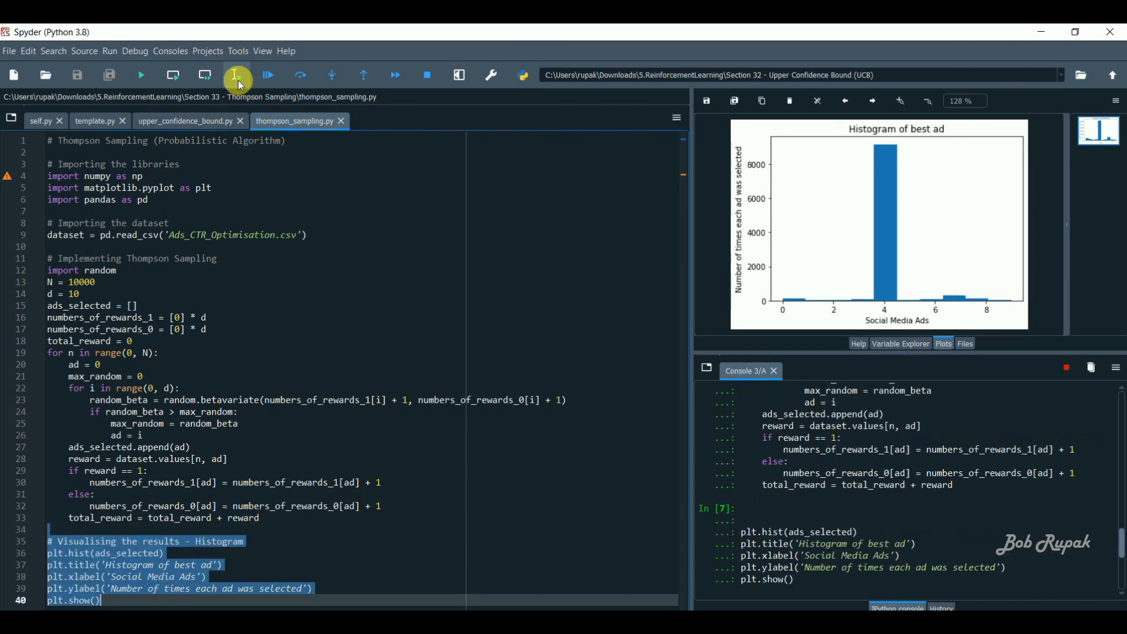